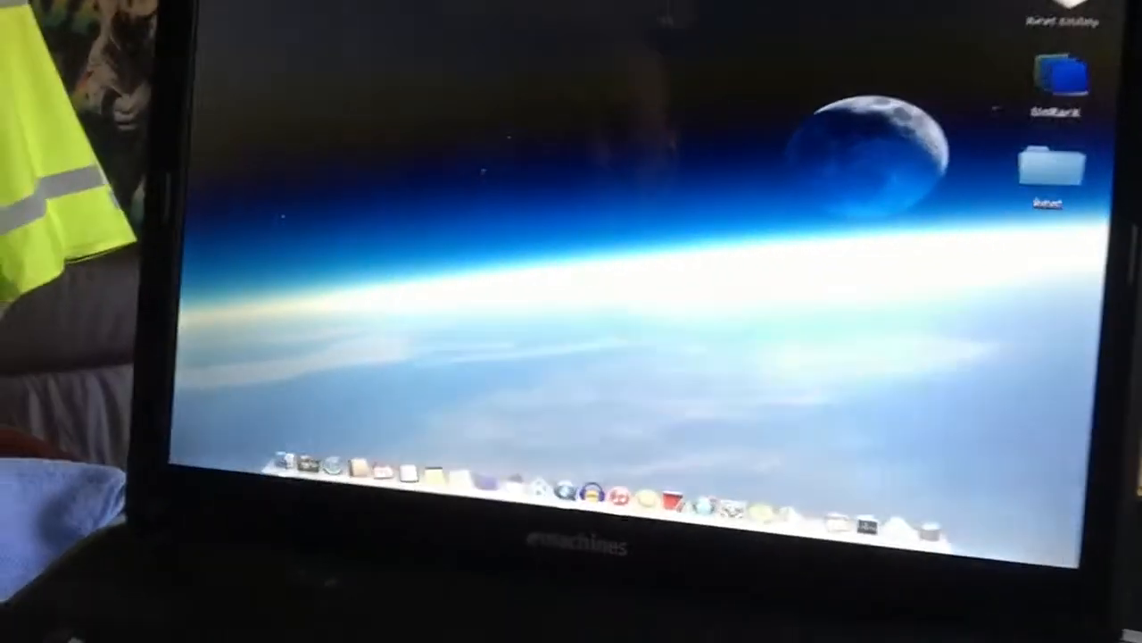
click(192, 8)
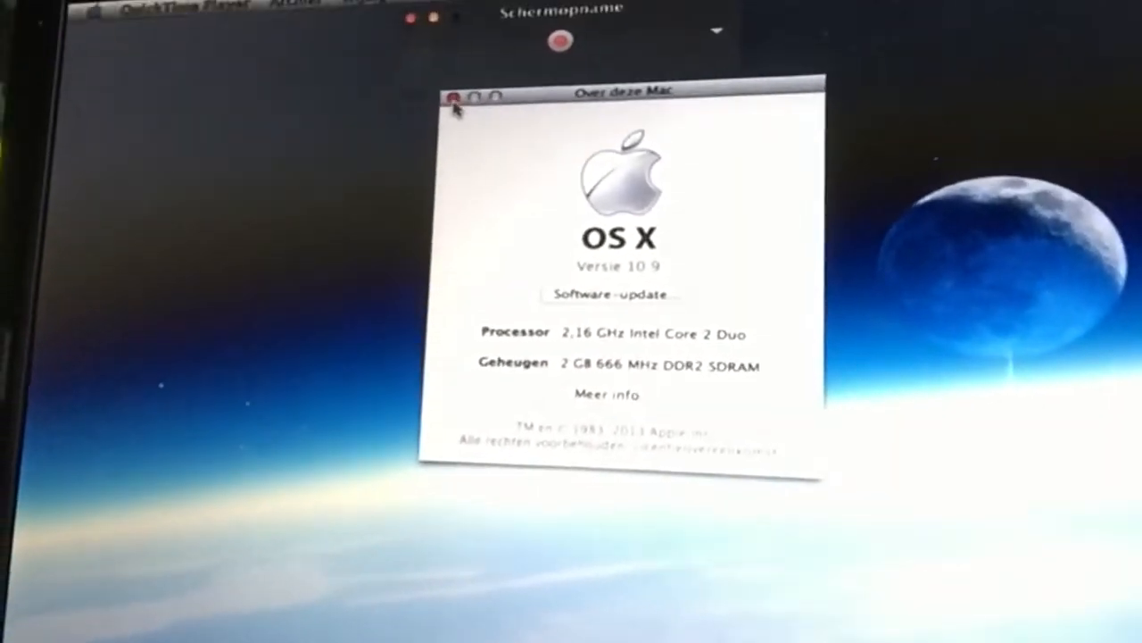
click(454, 98)
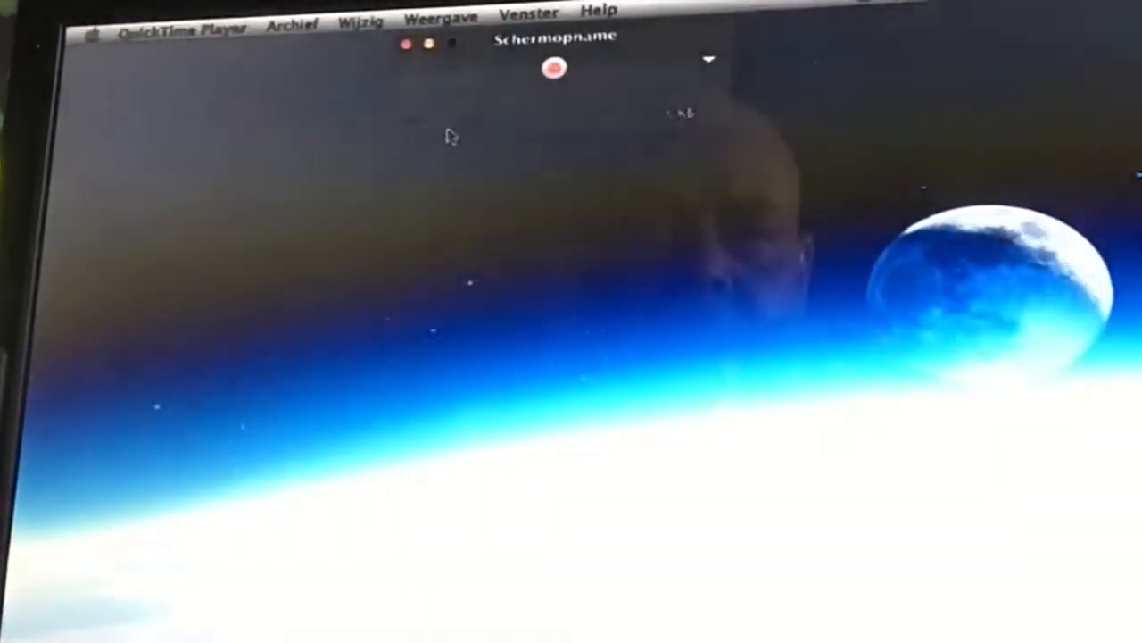